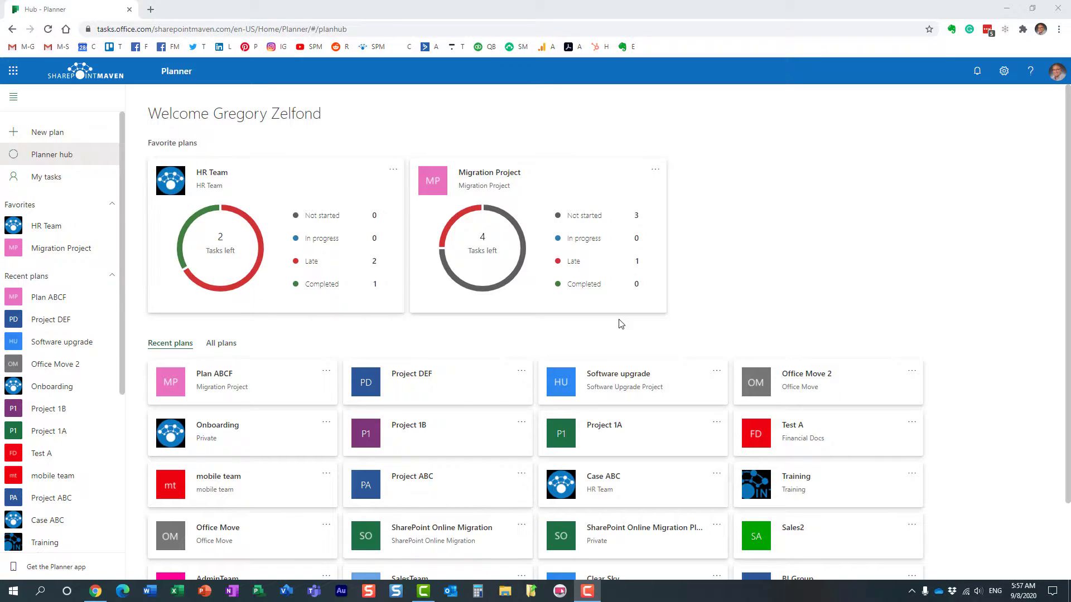
mouse_move(536, 340)
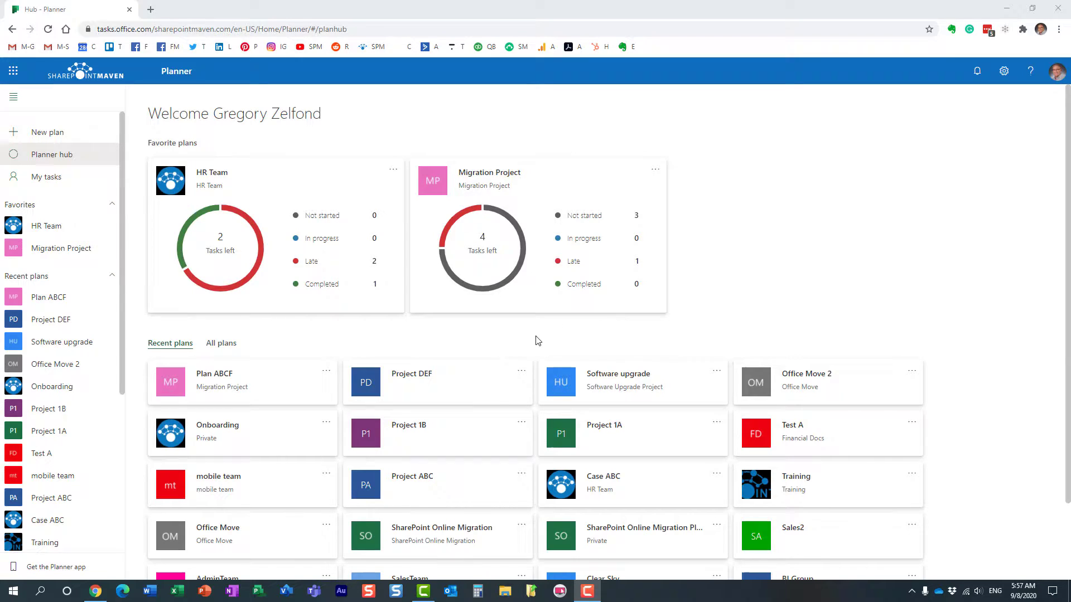
mouse_move(441, 341)
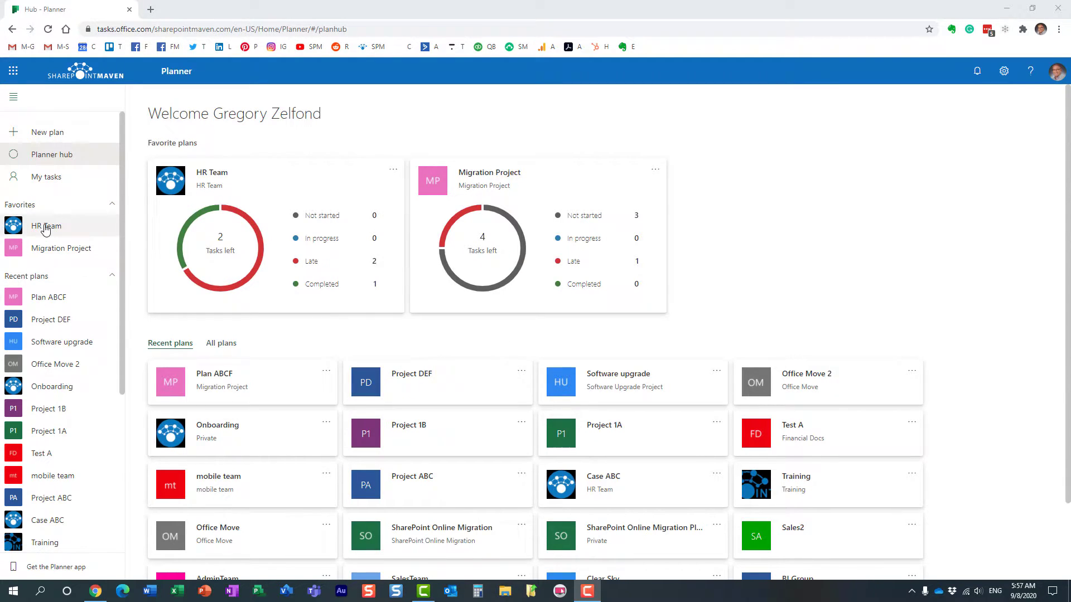
Open the HR Team plan from Favorites to show its board
left_click(46, 227)
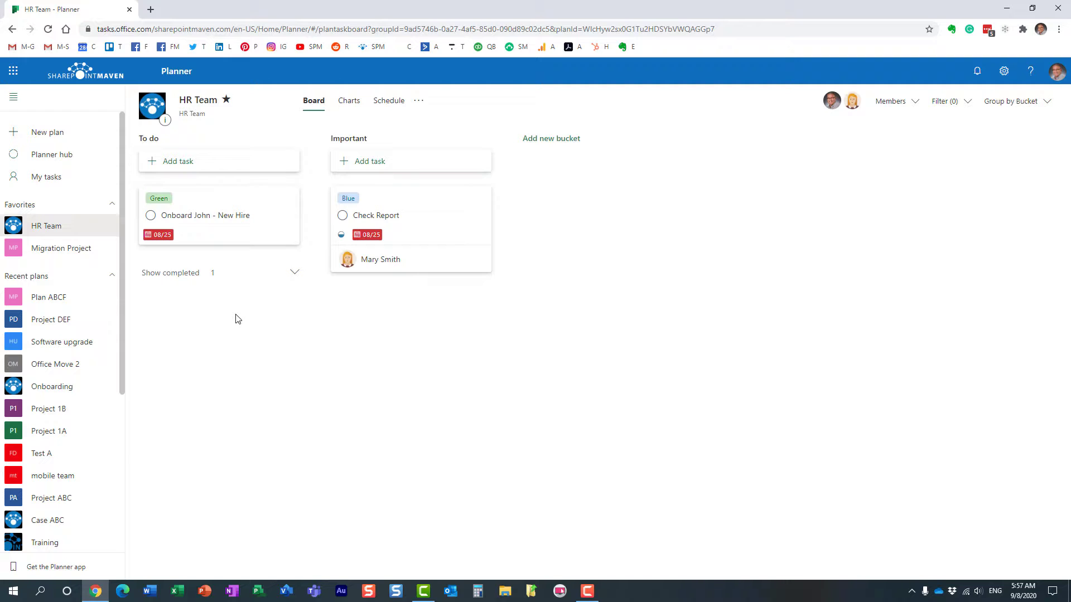
mouse_move(280, 321)
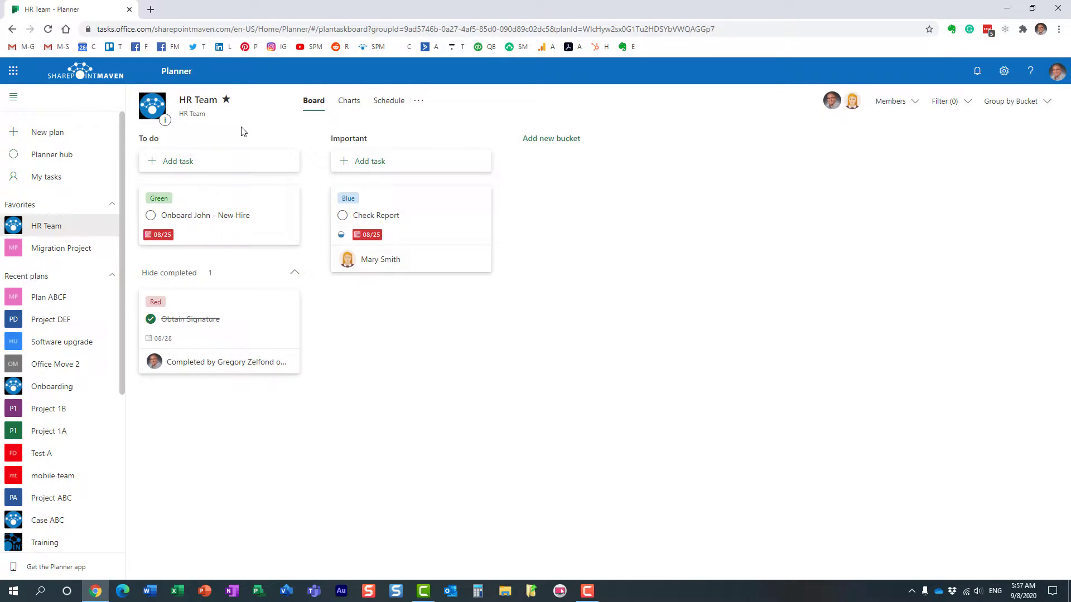
mouse_move(257, 133)
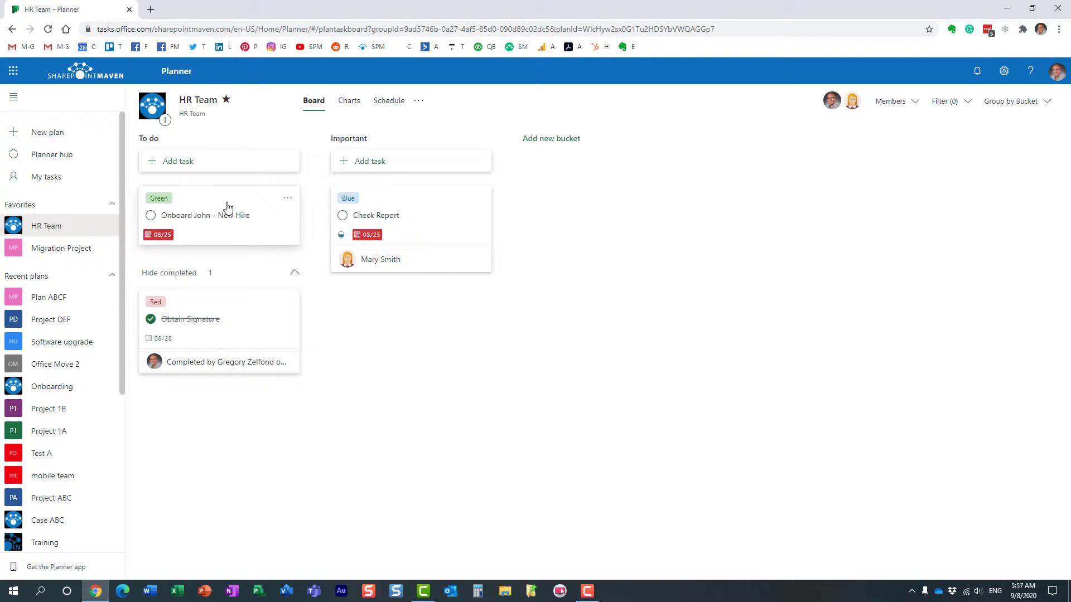
mouse_move(478, 361)
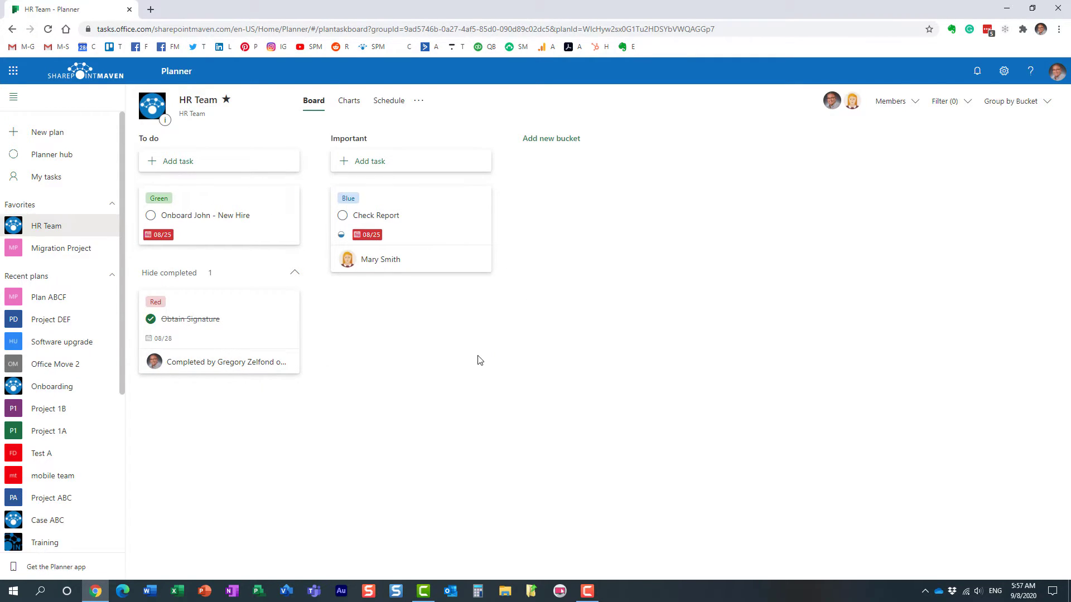
mouse_move(473, 363)
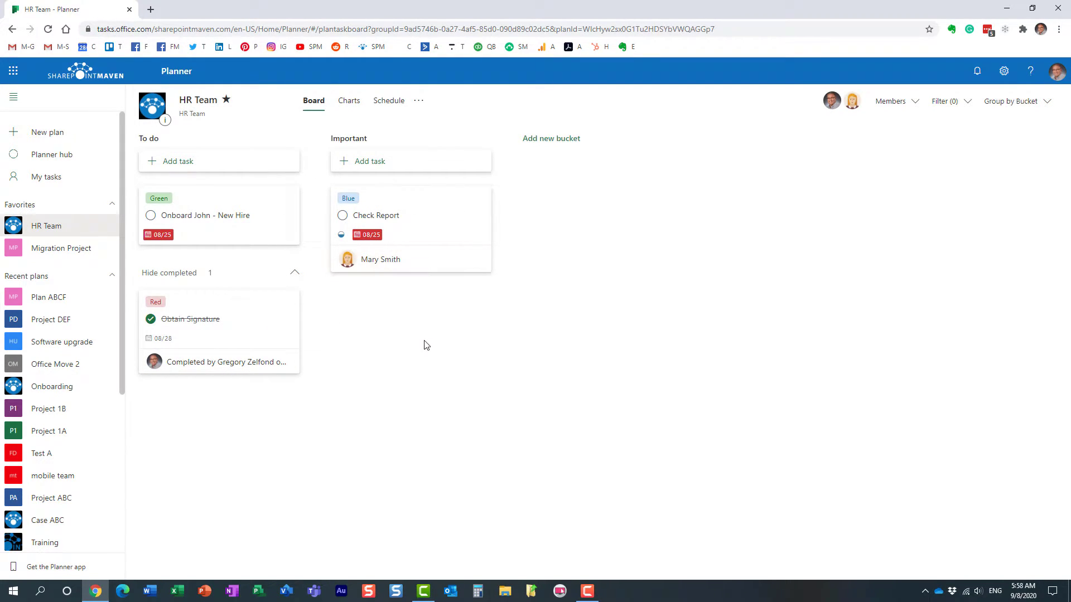
mouse_move(478, 334)
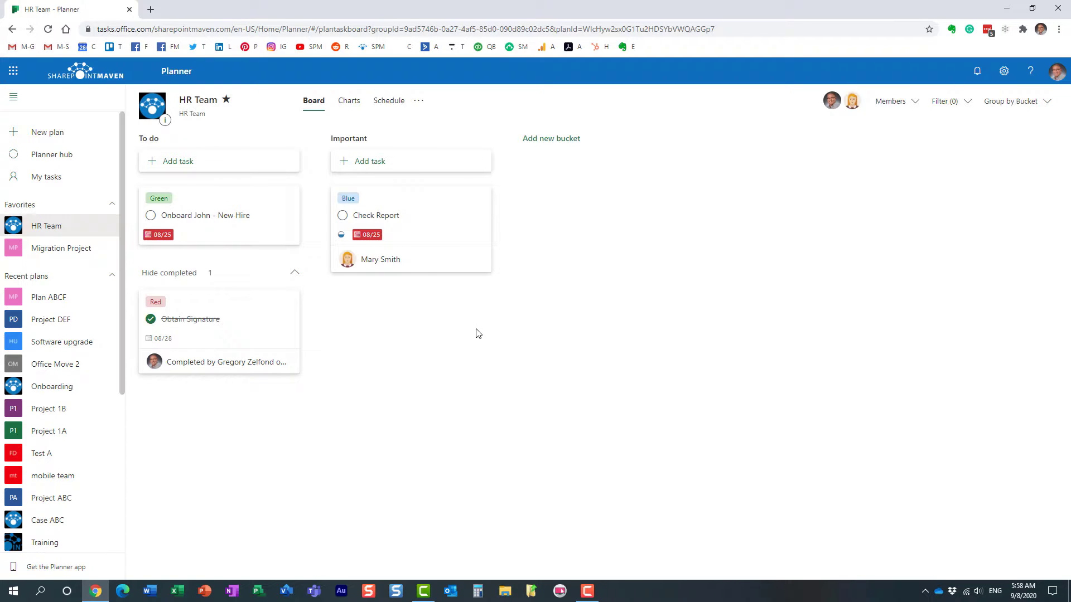
mouse_move(462, 336)
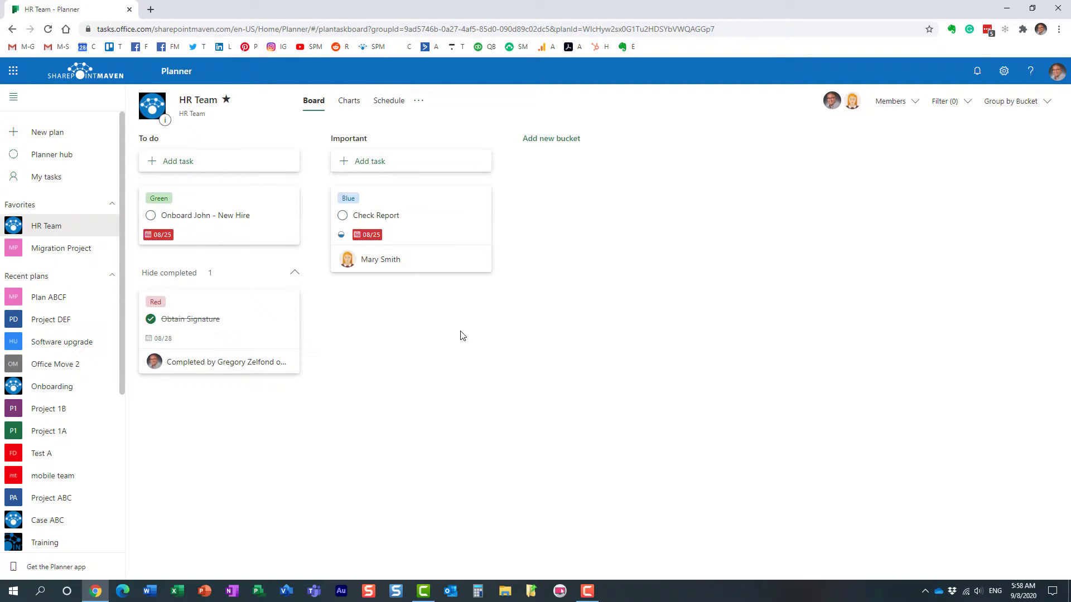
mouse_move(461, 336)
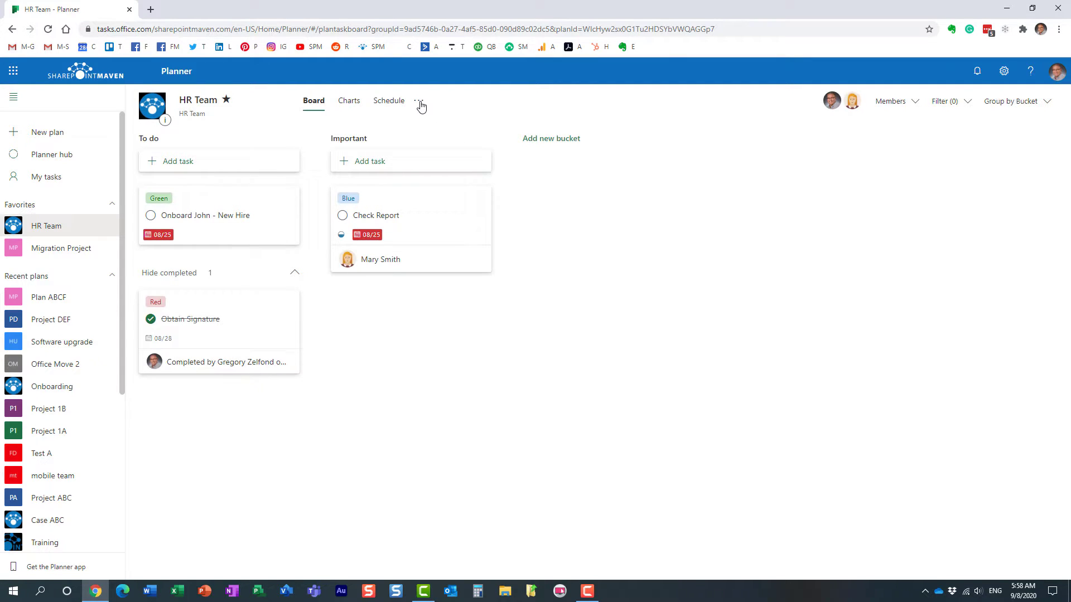
Export the HR Team plan to an Excel workbook via the plan's more options menu
left_click(420, 101)
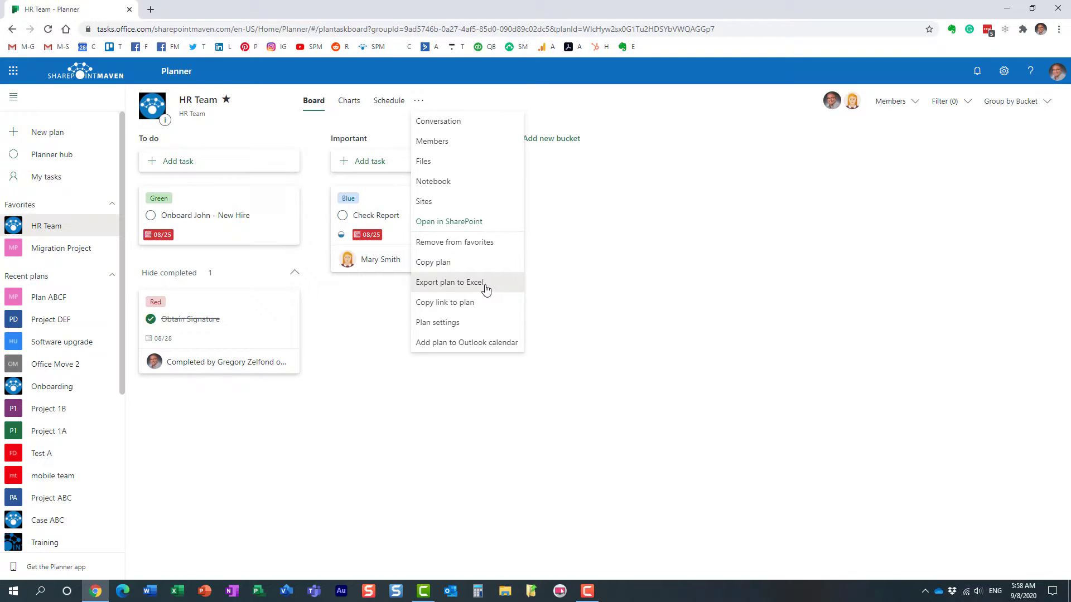
left_click(449, 282)
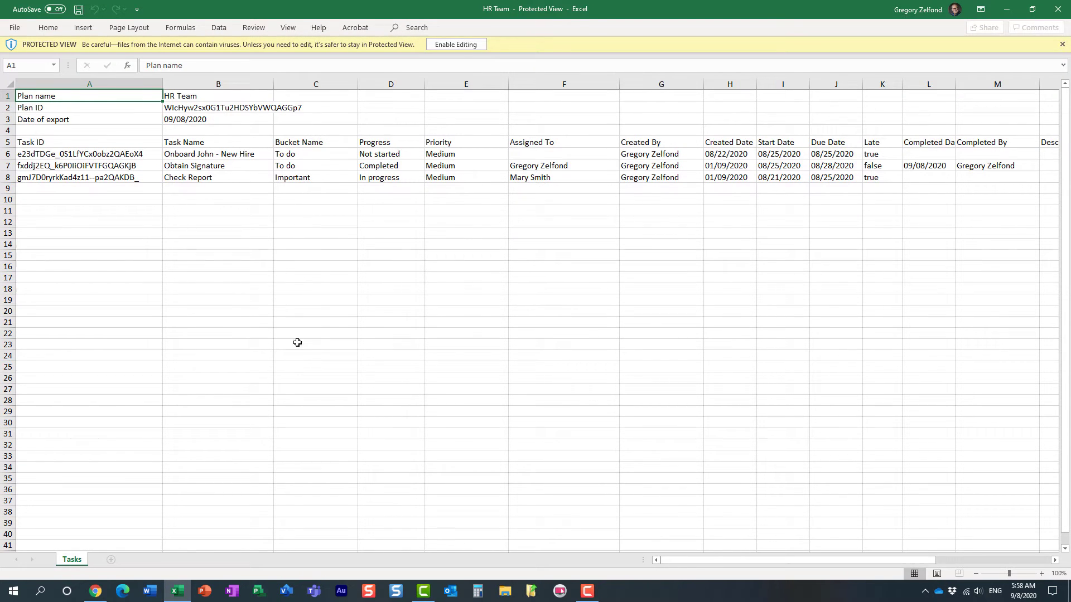
Enable editing in the exported workbook and delete the Task ID column
left_click(455, 44)
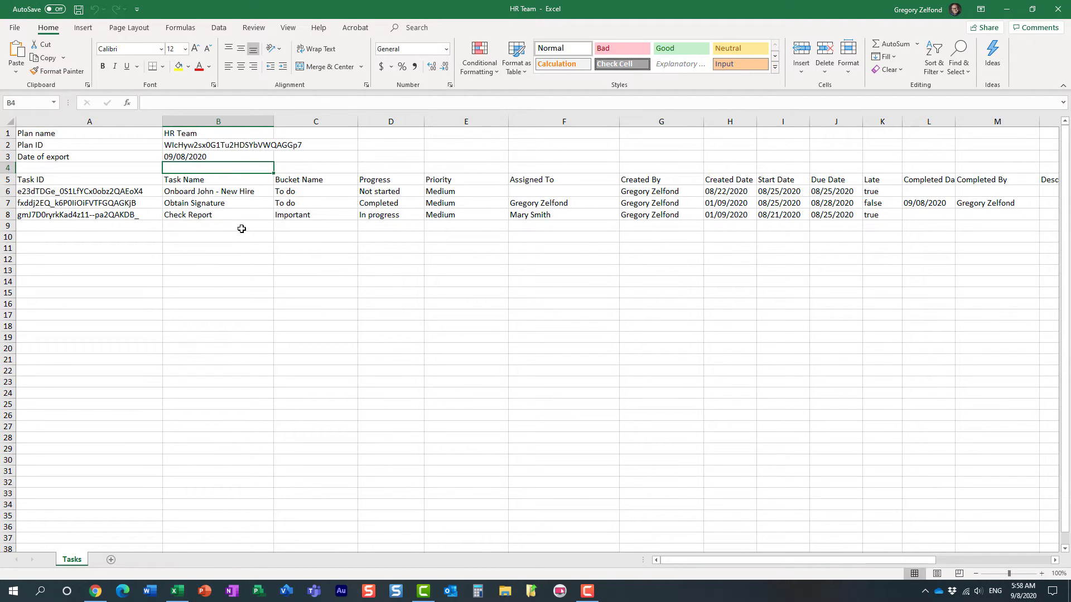
left_click(218, 248)
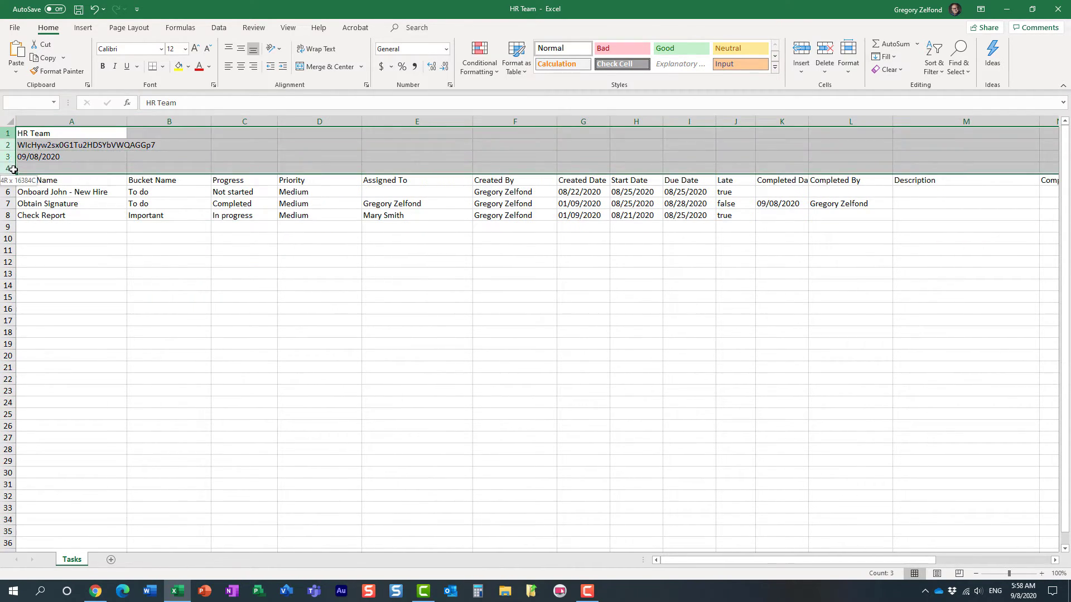
Delete the plan-information rows 1–4 so headers lead the table, then return to Planner in Chrome
right_click(12, 169)
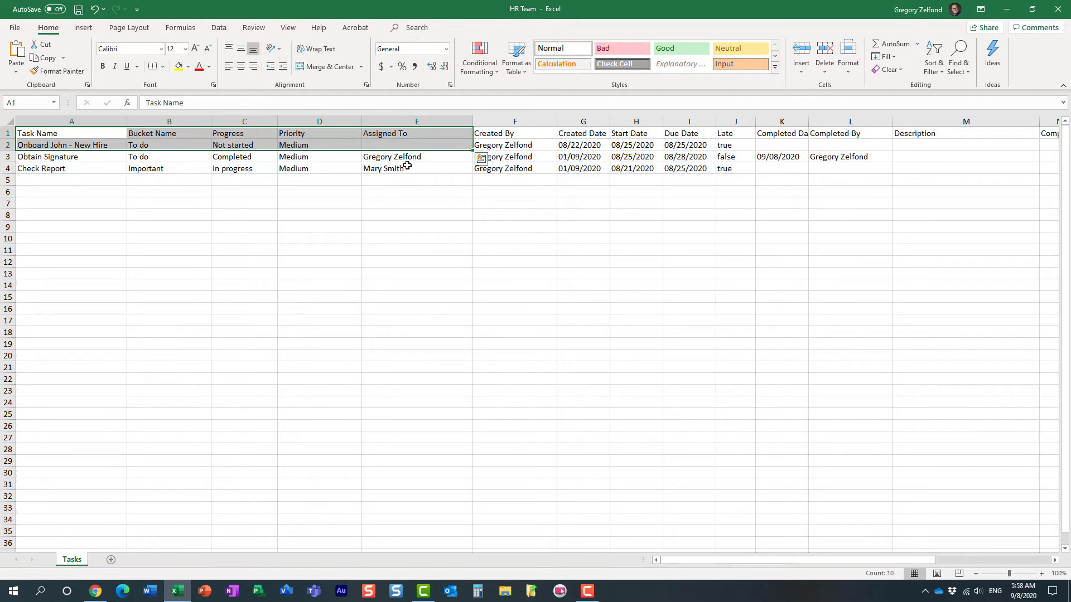
left_click(416, 168)
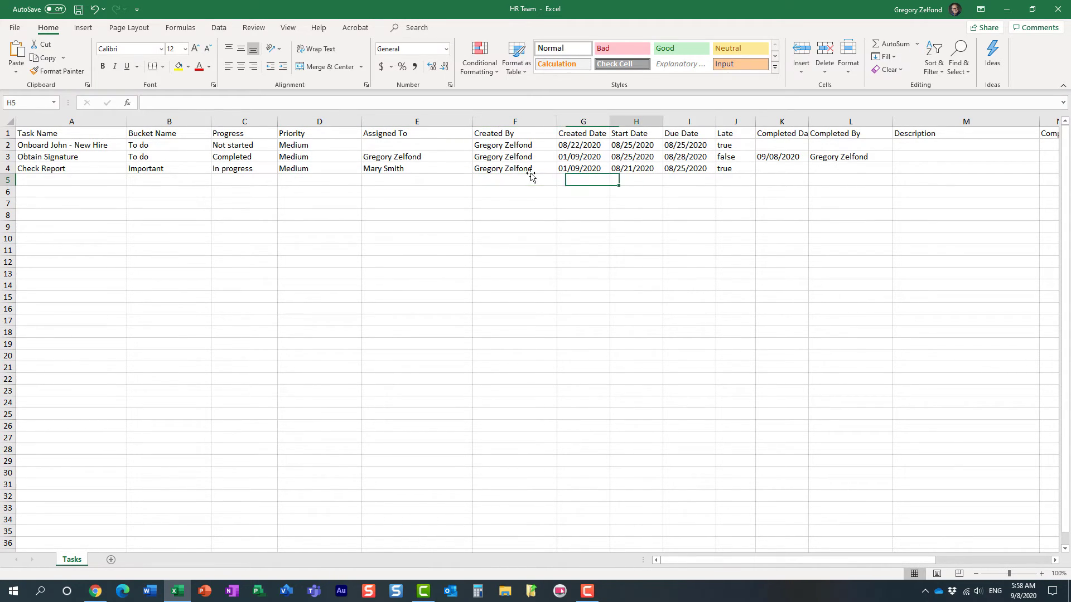
scroll("right", 3)
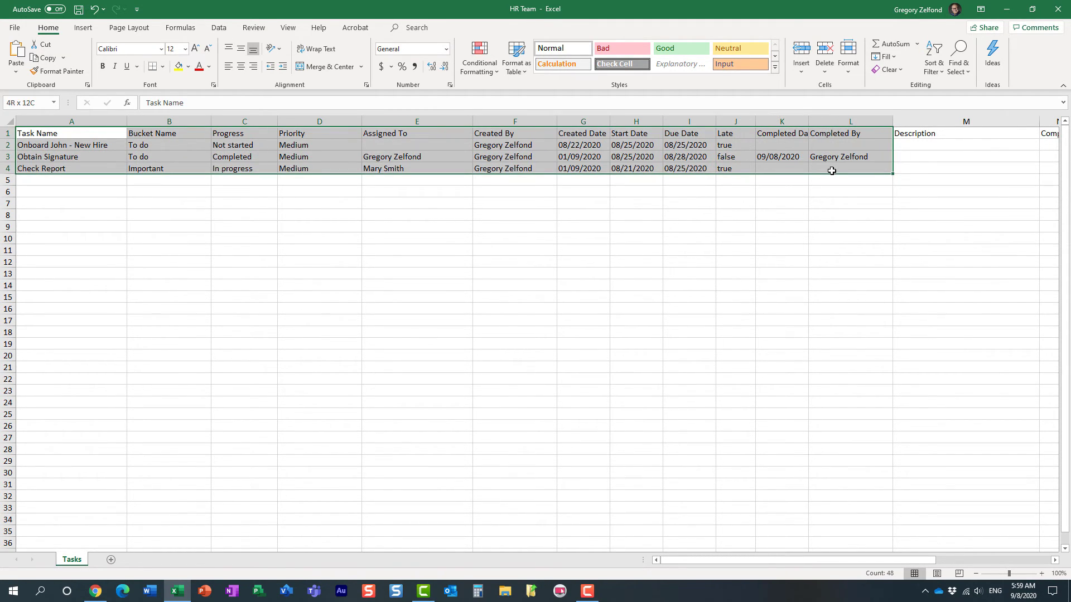
left_click(95, 591)
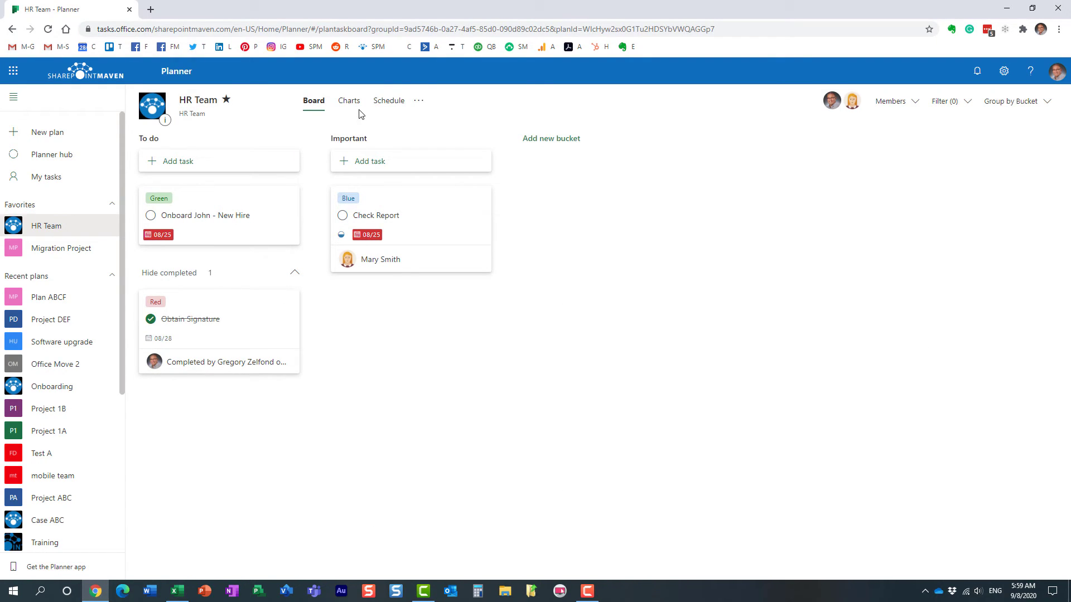
left_click(348, 100)
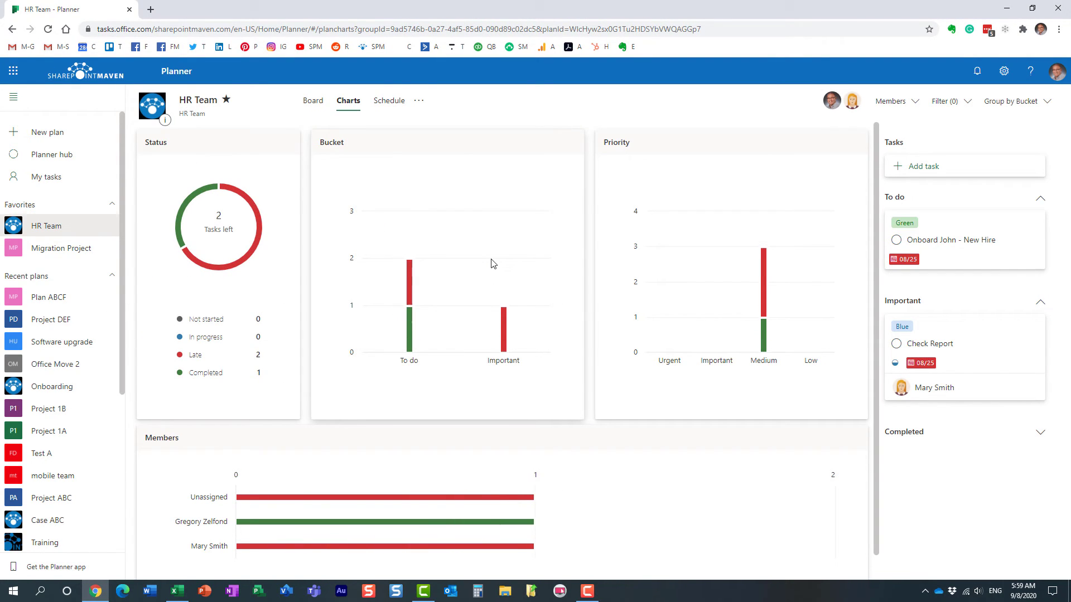
mouse_move(503, 314)
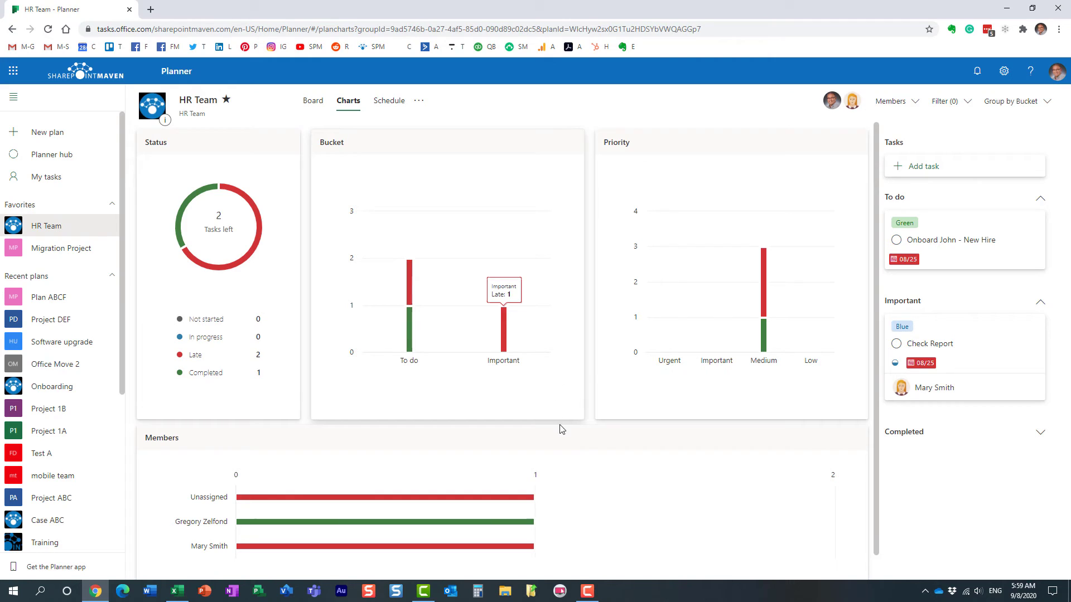
mouse_move(592, 464)
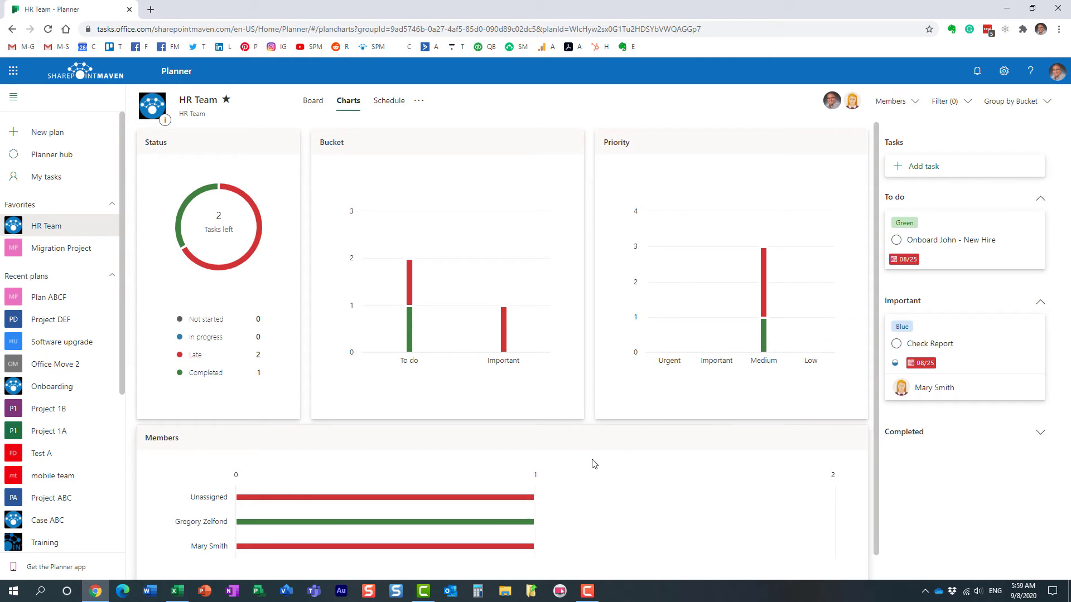
mouse_move(586, 462)
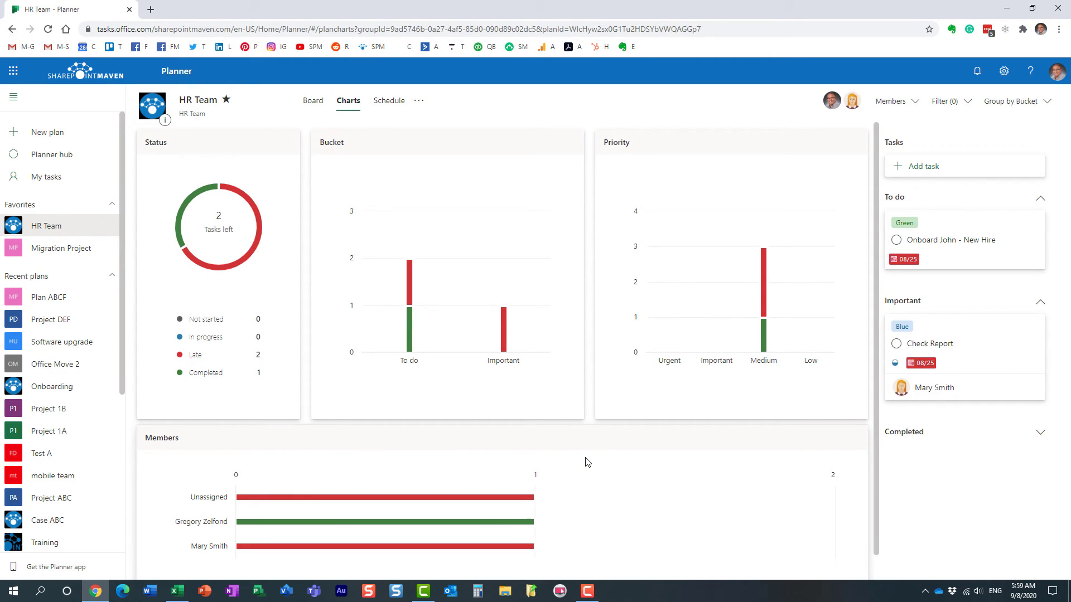
left_click(313, 100)
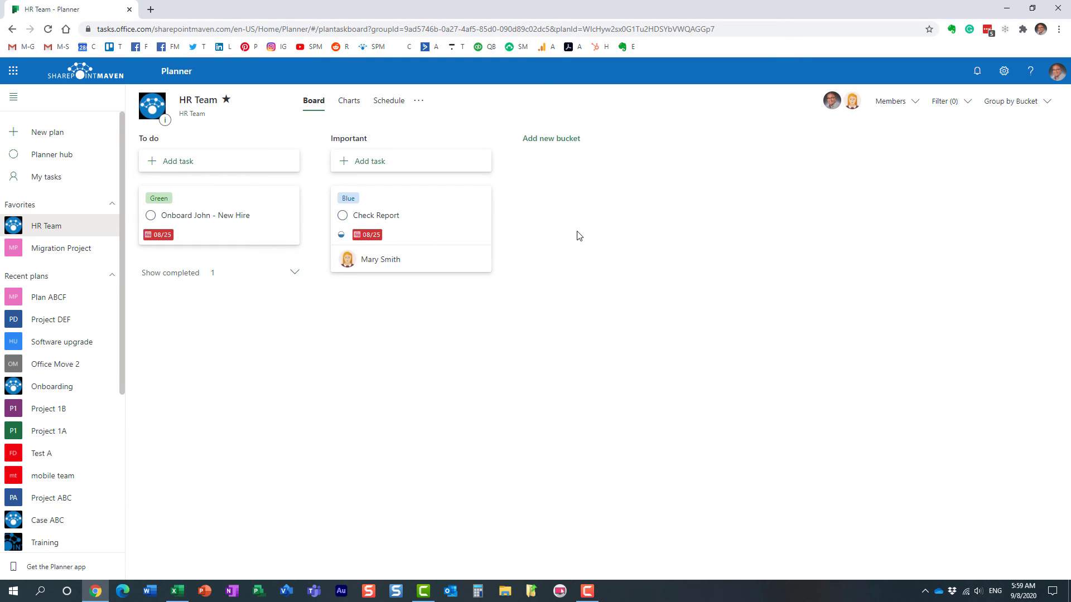
mouse_move(579, 239)
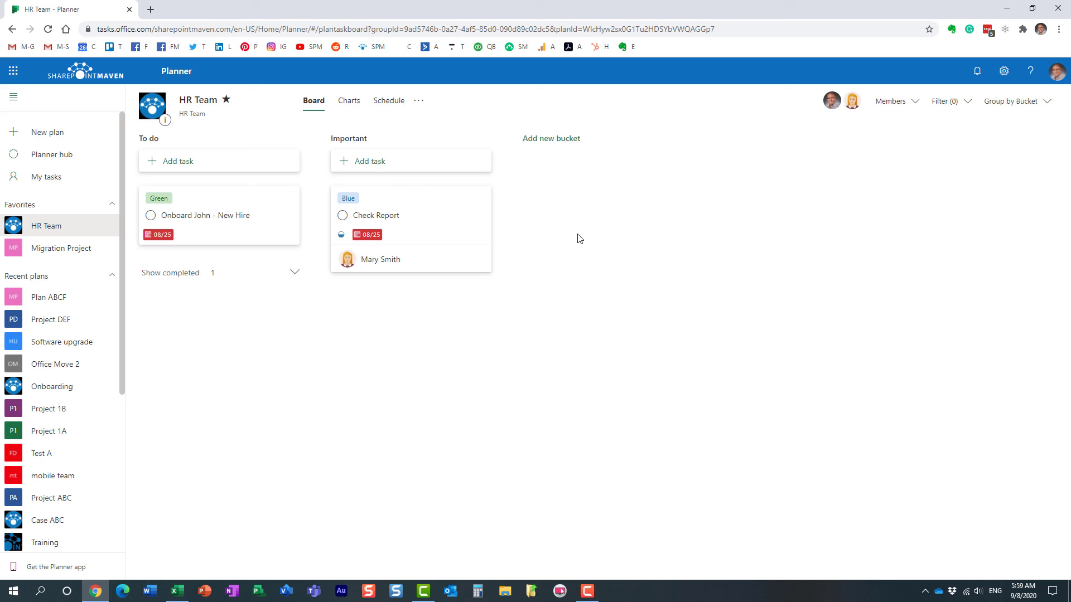